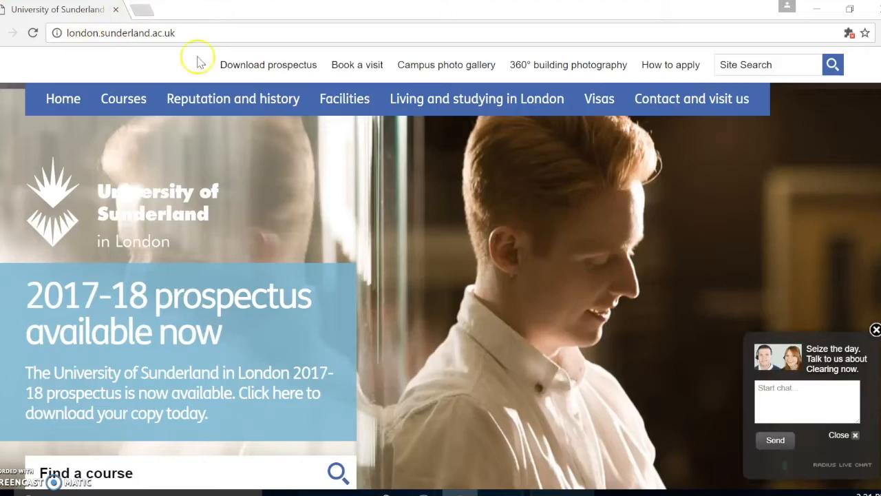
# - Scroll the University of Sunderland in London page down to the footer links
pyautogui.scroll(-3)
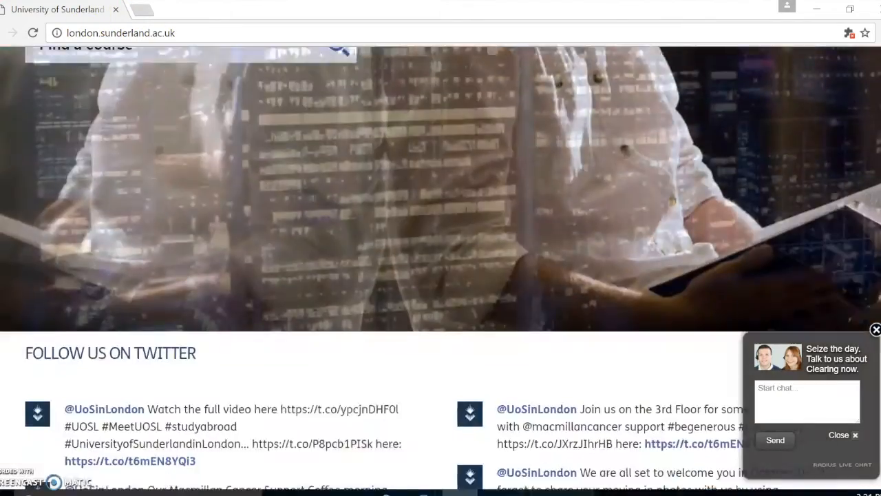
pyautogui.scroll(-3)
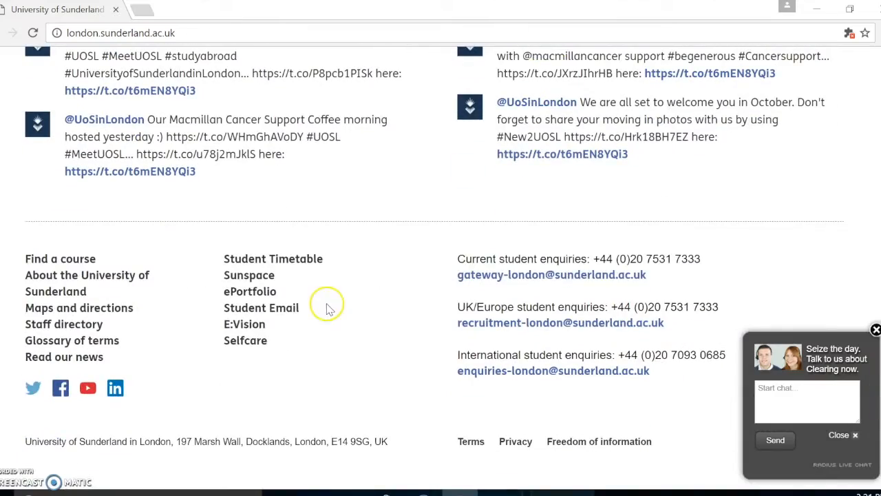
# - Sign in to SunSpace with the test account hs0tst and its password
pyautogui.click(248, 276)
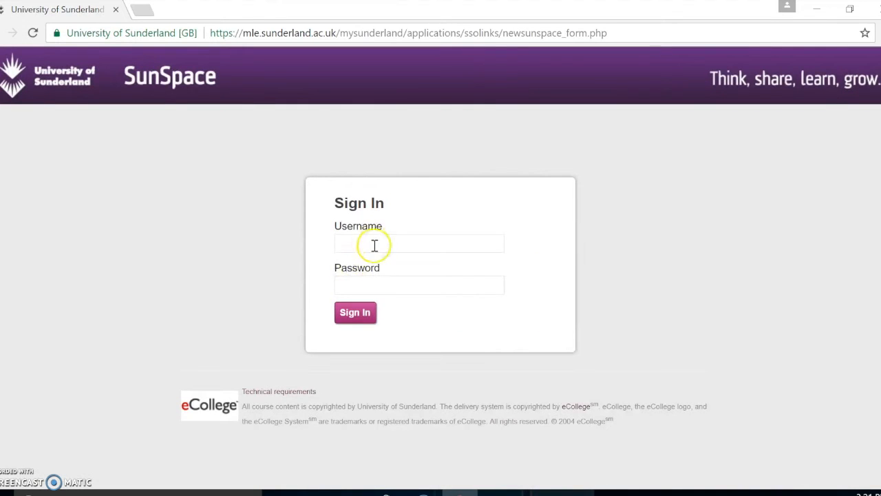
pyautogui.click(418, 244)
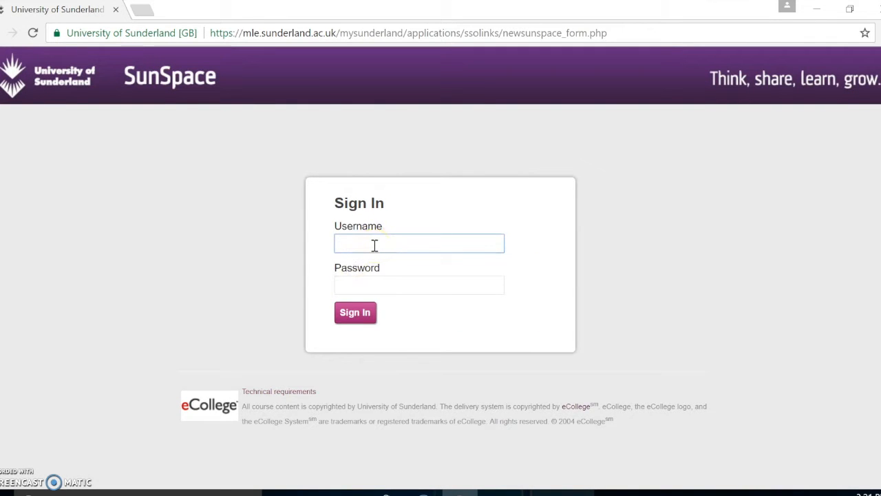
pyautogui.write('hs0tst')
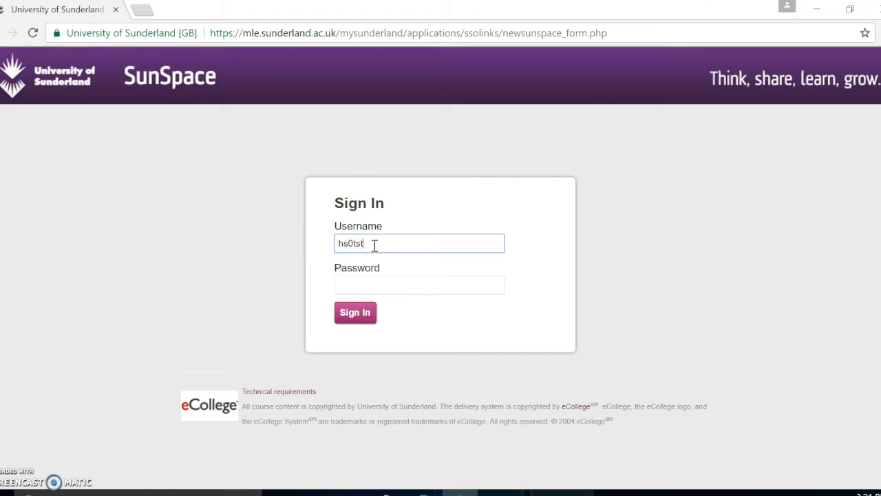
pyautogui.click(418, 284)
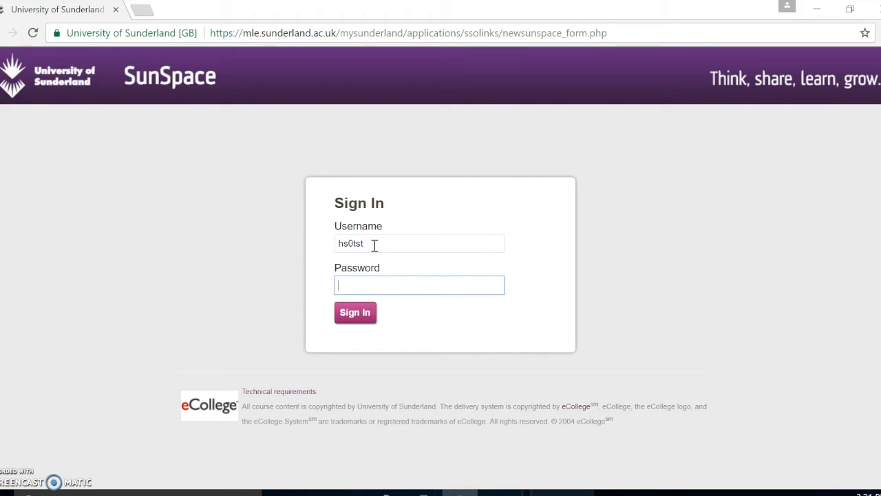
pyautogui.write('••')
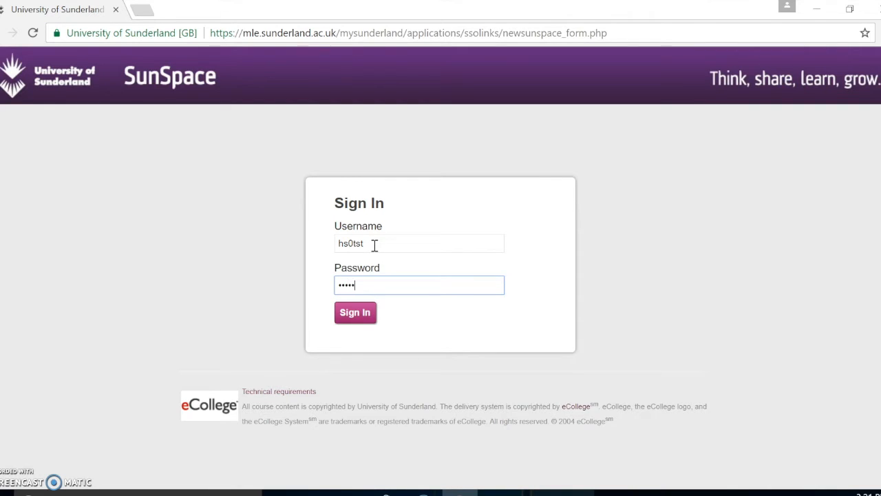
pyautogui.click(355, 311)
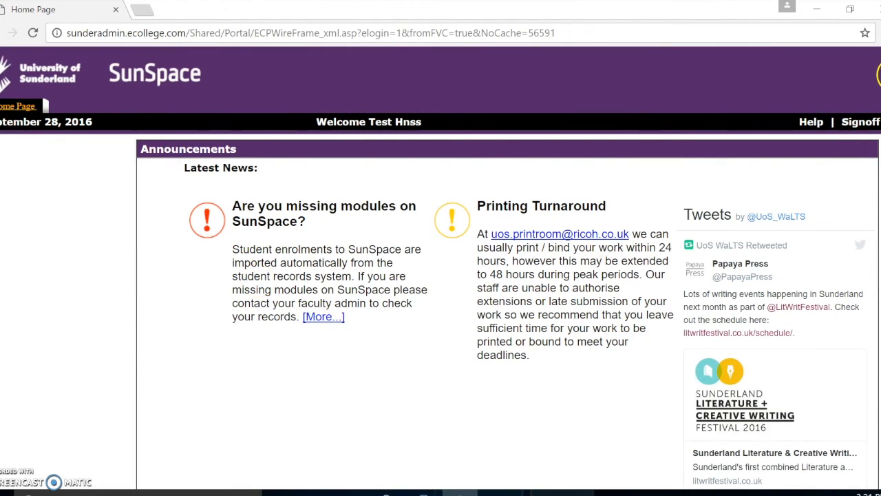
# - Reach the SIM337 turnitin submission link inside the Assessment and Feedback unit
pyautogui.scroll(-3)
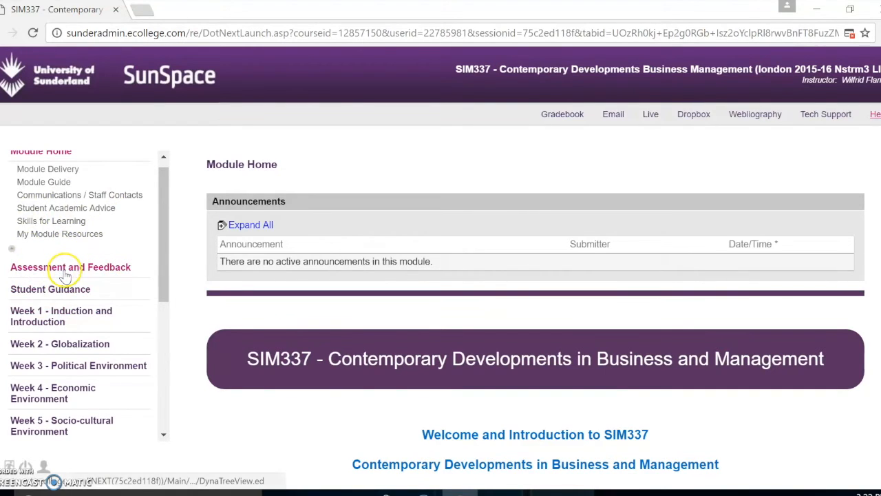
pyautogui.click(70, 267)
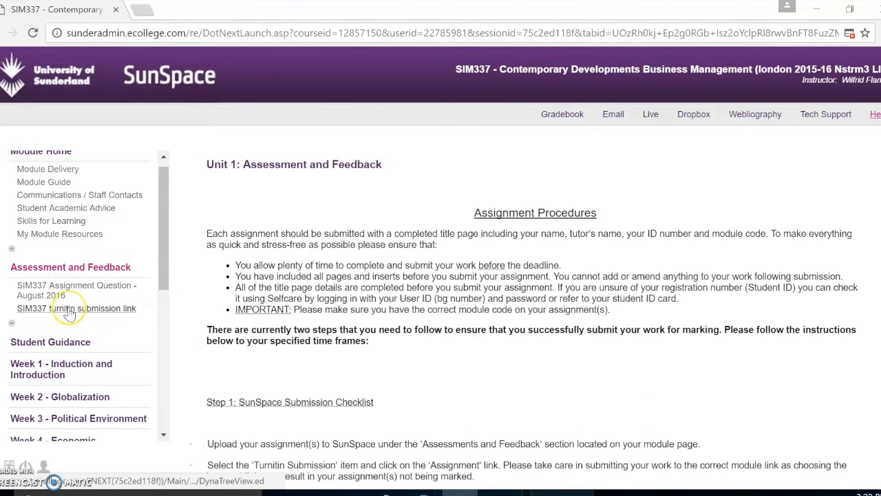
pyautogui.moveTo(77, 309)
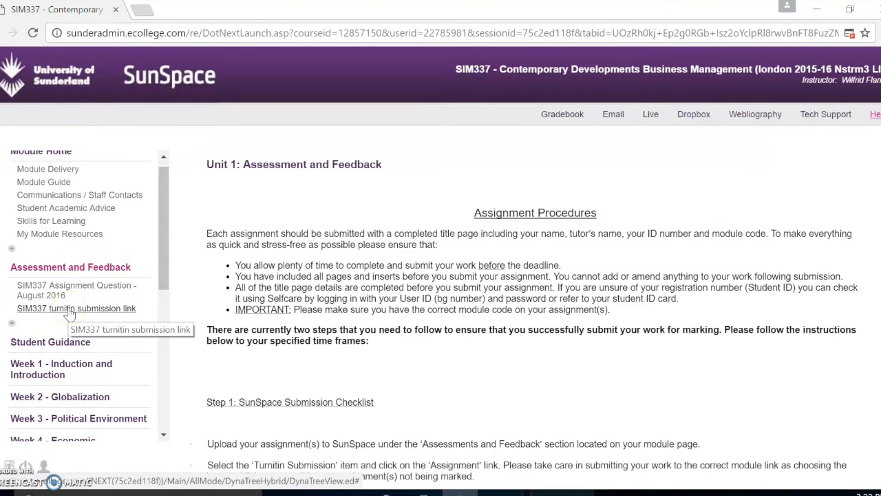
pyautogui.click(75, 308)
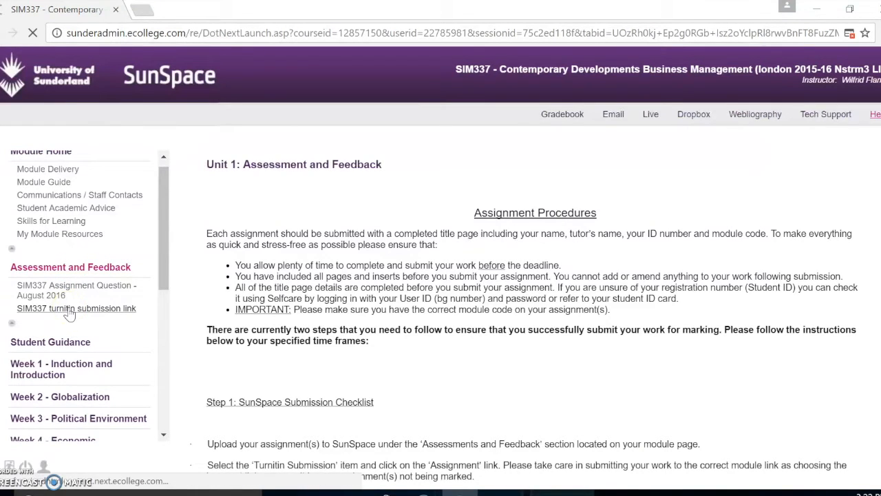
pyautogui.click(77, 309)
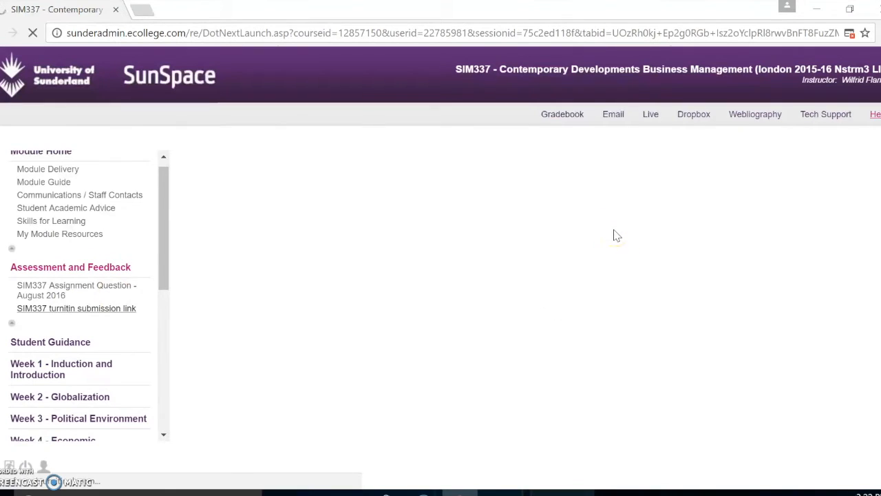
pyautogui.click(76, 308)
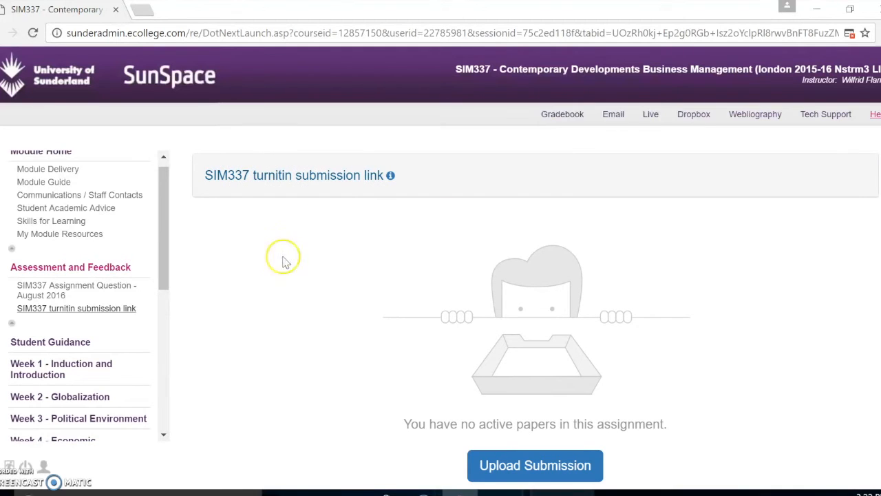
# - Upload the Example Submission file from the Desktop as SIM337 and continue to its preview
pyautogui.click(534, 465)
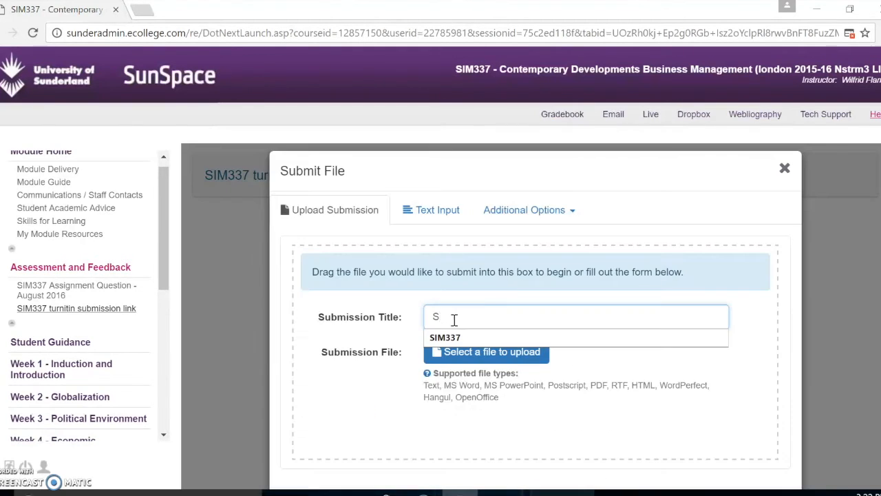
pyautogui.click(486, 351)
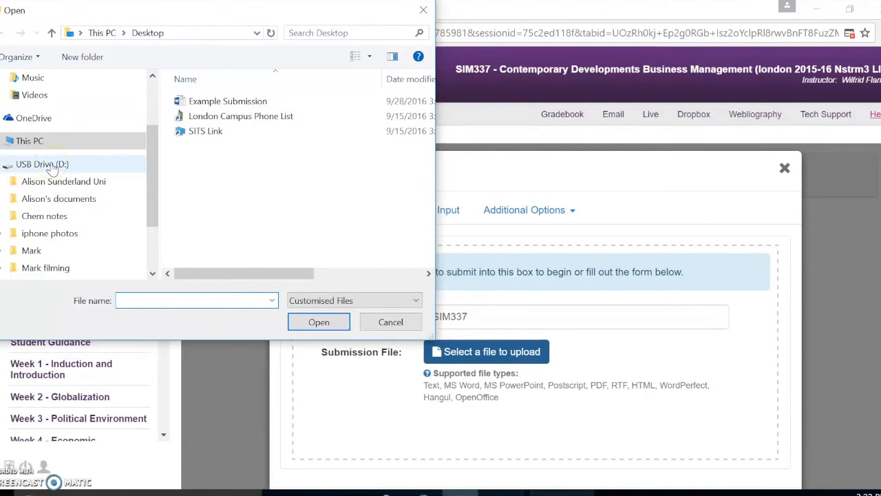
pyautogui.click(229, 101)
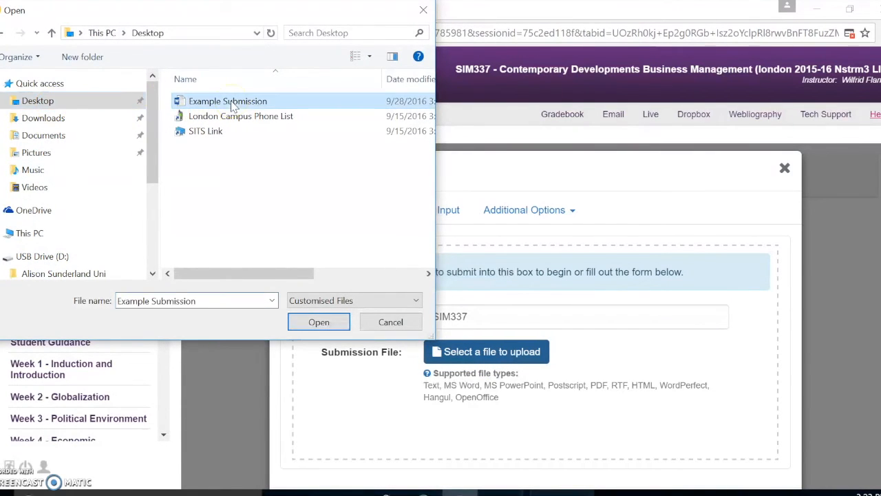
pyautogui.click(320, 322)
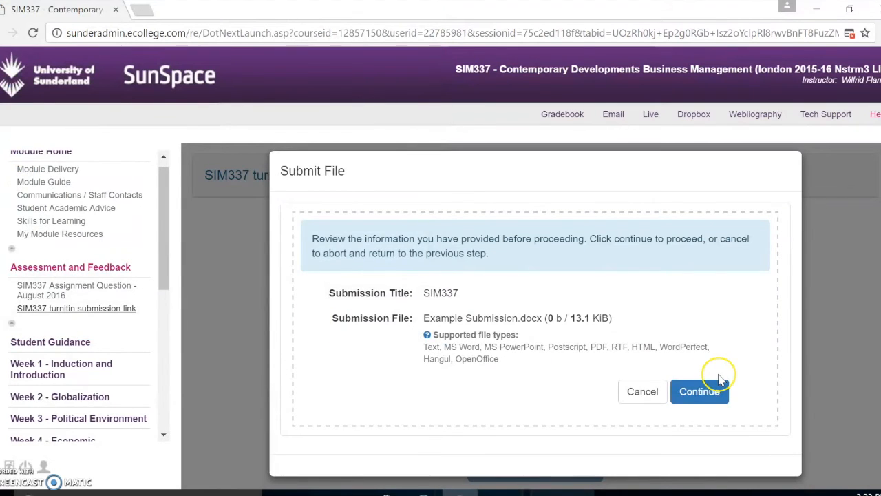
pyautogui.click(700, 391)
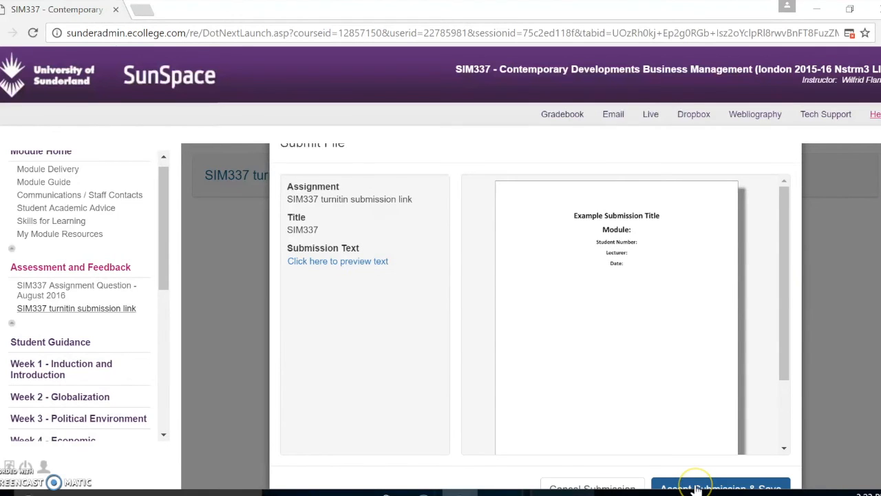
pyautogui.moveTo(723, 482)
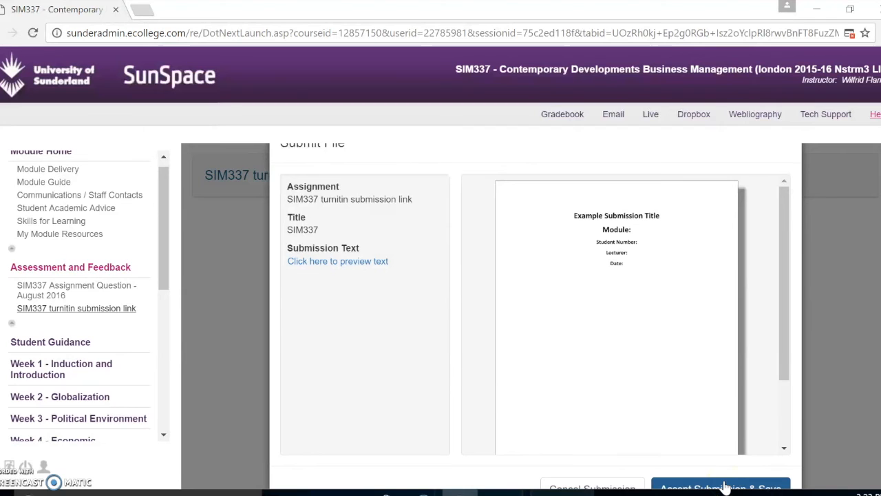
# - Accept and save the submission so the SIM337 paper is confirmed as uploaded
pyautogui.click(720, 487)
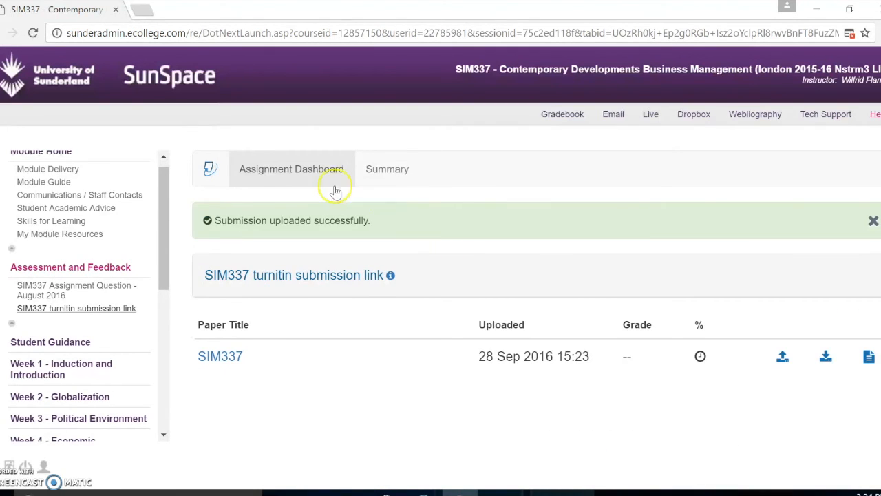
pyautogui.moveTo(405, 212)
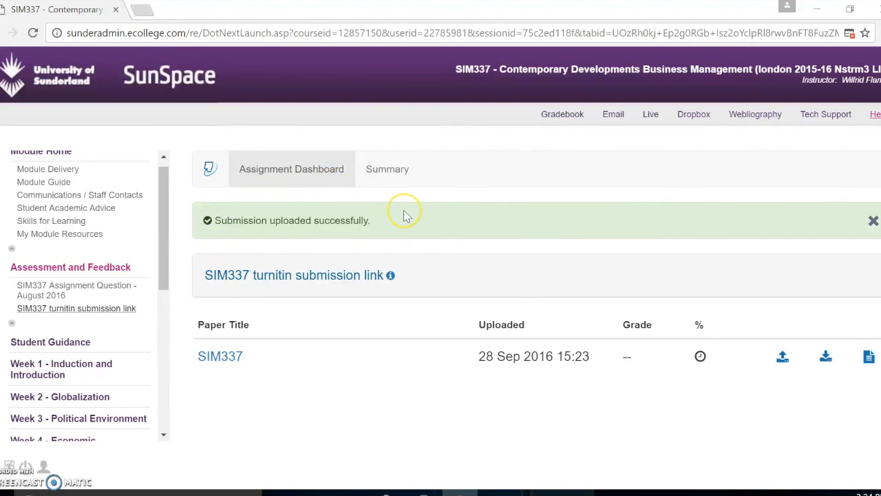
pyautogui.moveTo(406, 215)
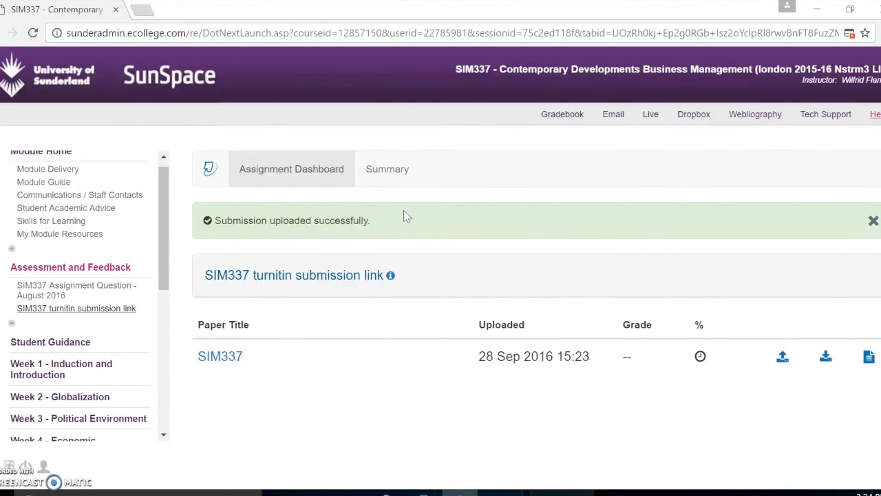
pyautogui.moveTo(413, 399)
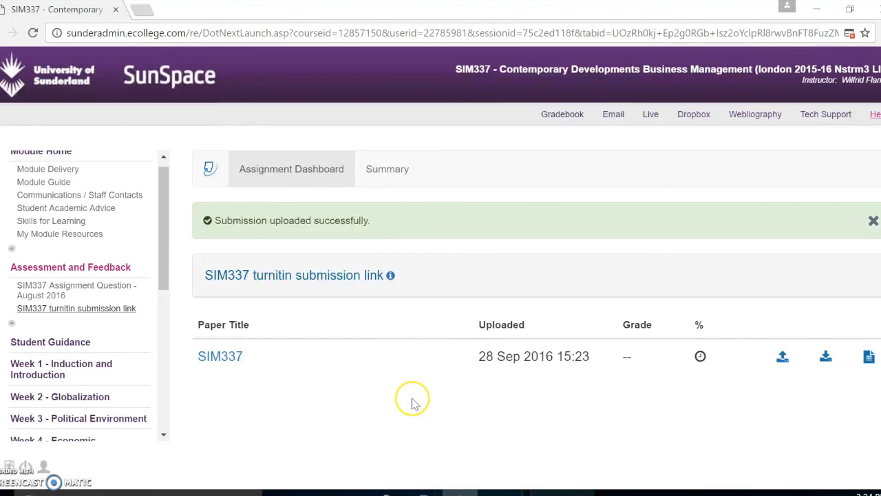
pyautogui.moveTo(716, 442)
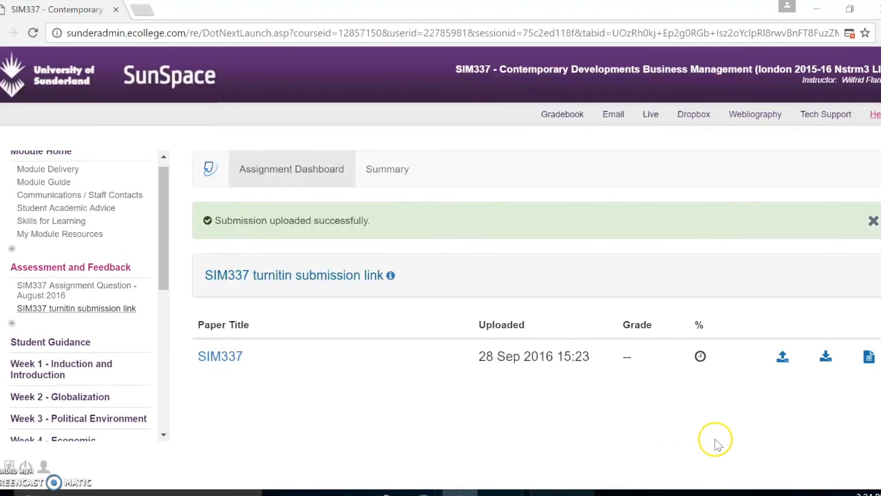
pyautogui.moveTo(727, 341)
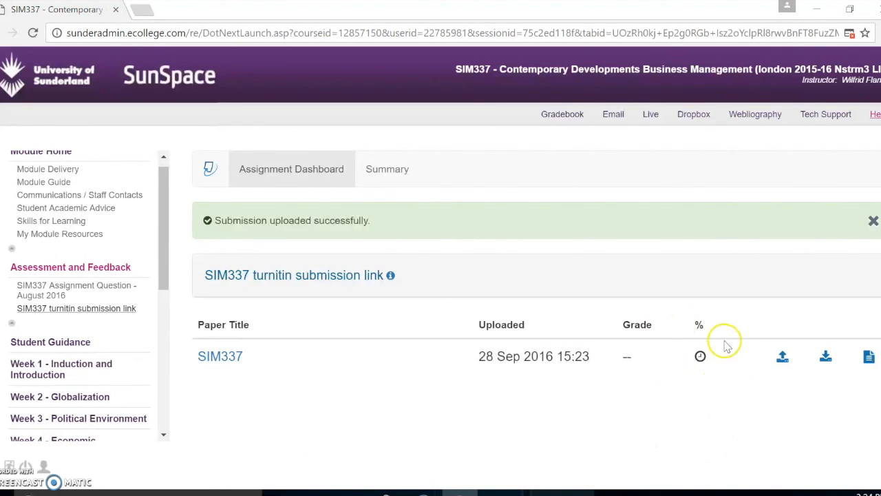